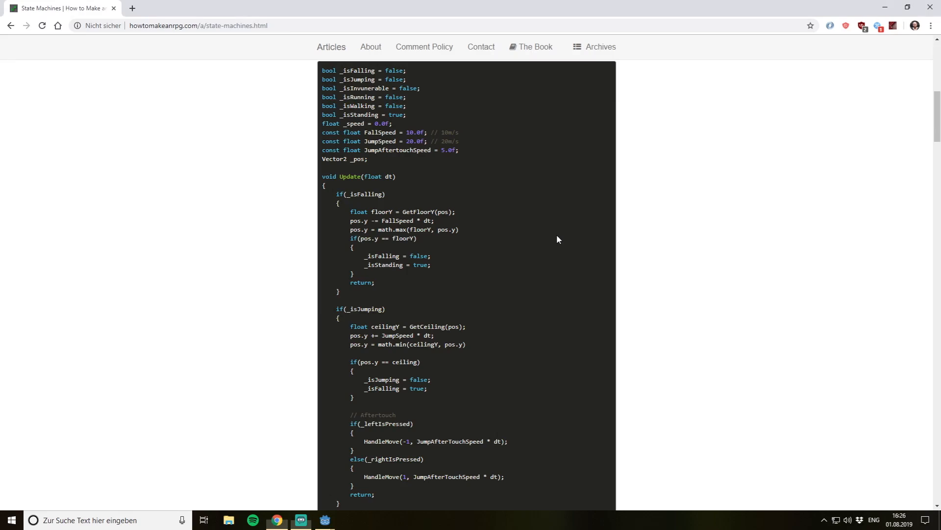
# - Scroll through men2.gd and place the cursor at the IDLE entry of the states enum
pyautogui.scroll(3)
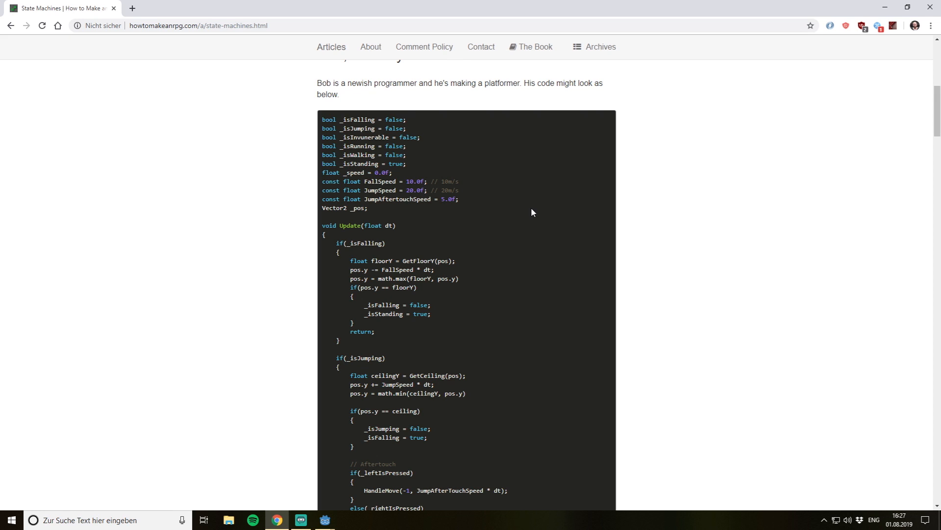
pyautogui.scroll(-3)
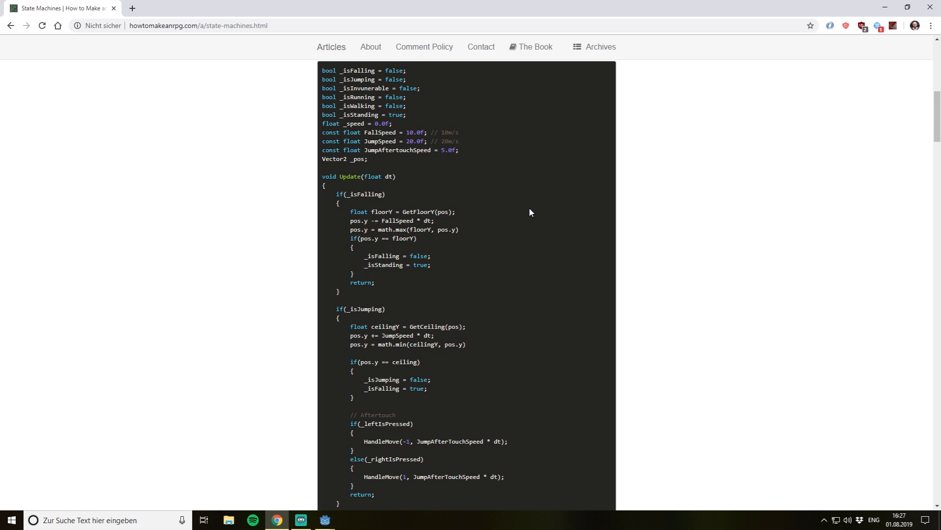
pyautogui.moveTo(480, 202)
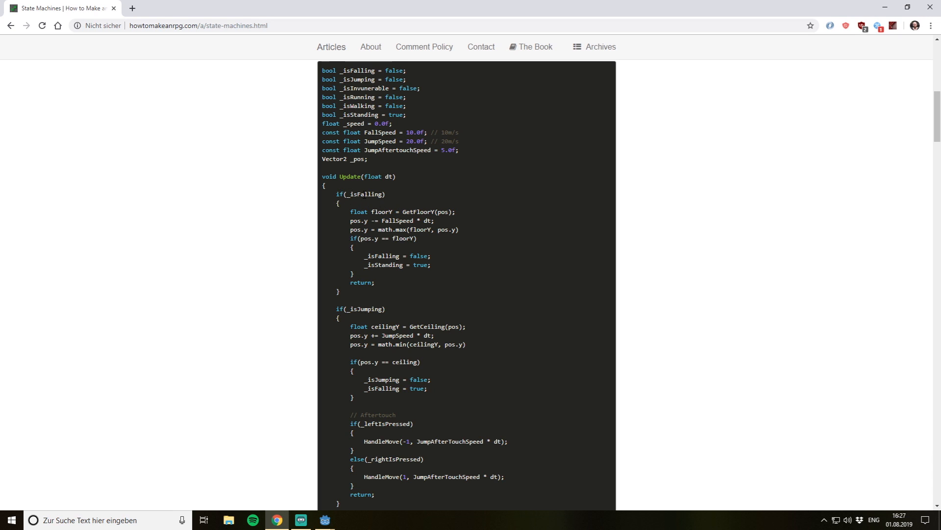
pyautogui.scroll(-3)
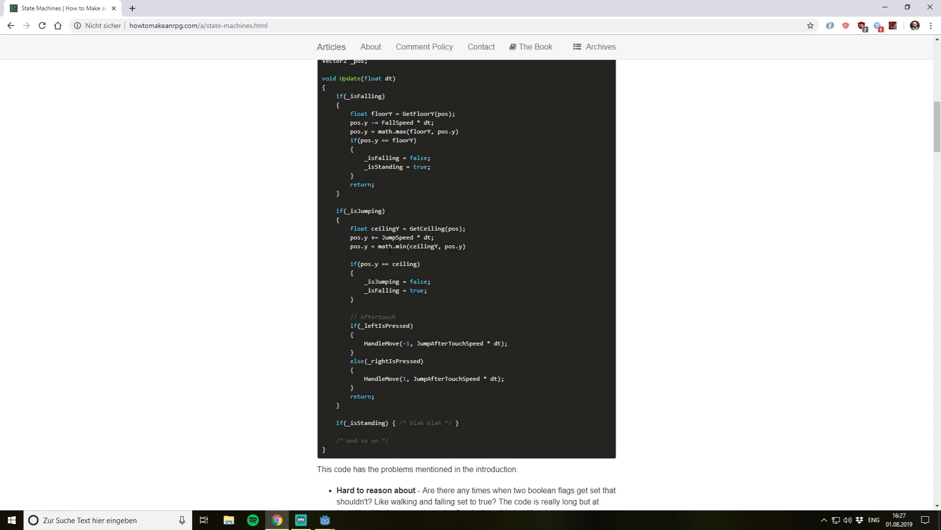
pyautogui.scroll(3)
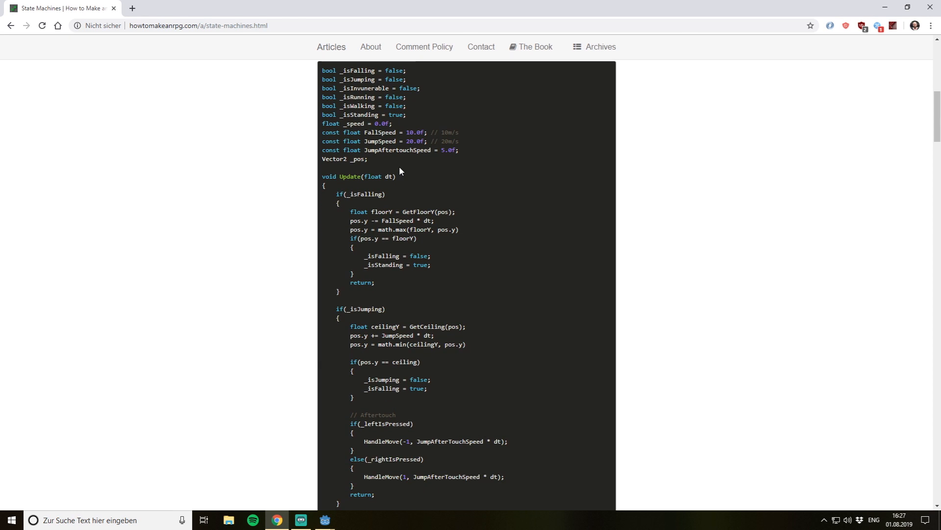
pyautogui.scroll(-3)
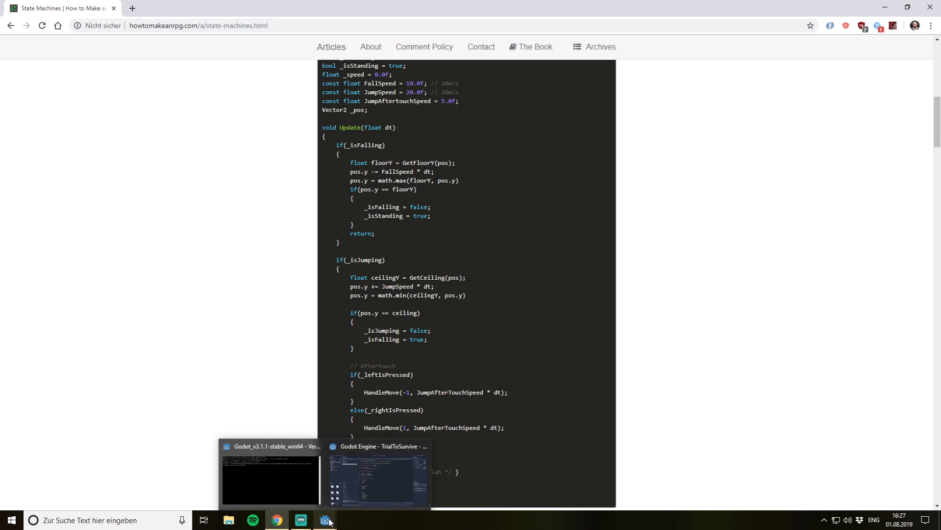
pyautogui.moveTo(347, 523)
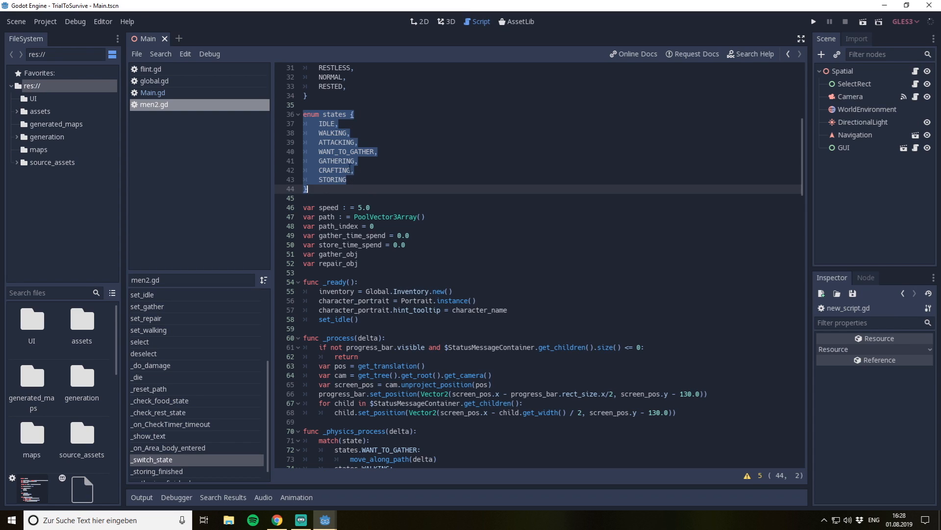
pyautogui.click(334, 124)
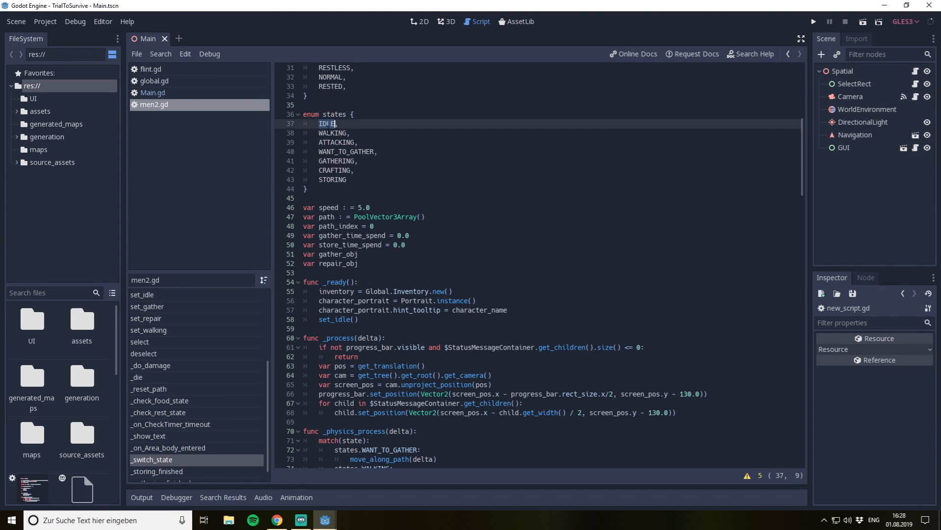
pyautogui.click(354, 143)
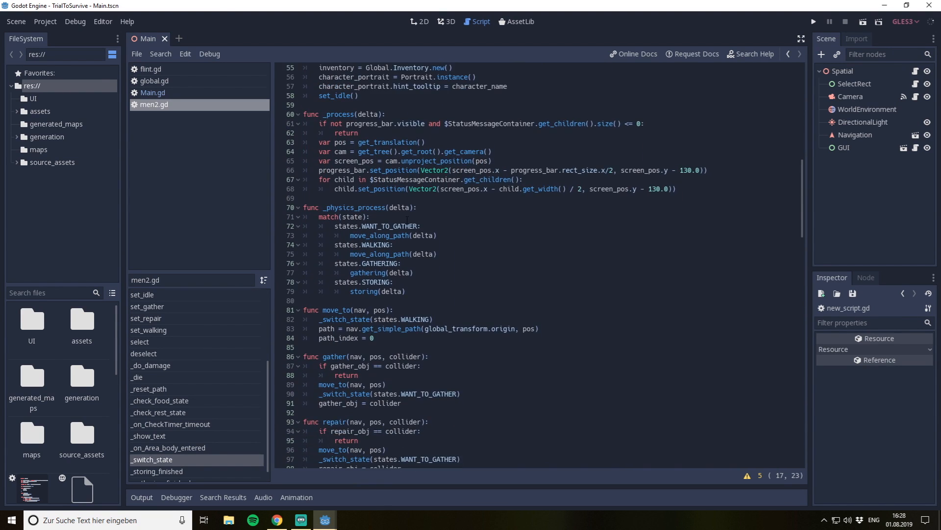
# - Review the WANT_TO_GATHER, WALKING and GATHERING match branches, then jump to _switch_state
pyautogui.doubleClick(355, 207)
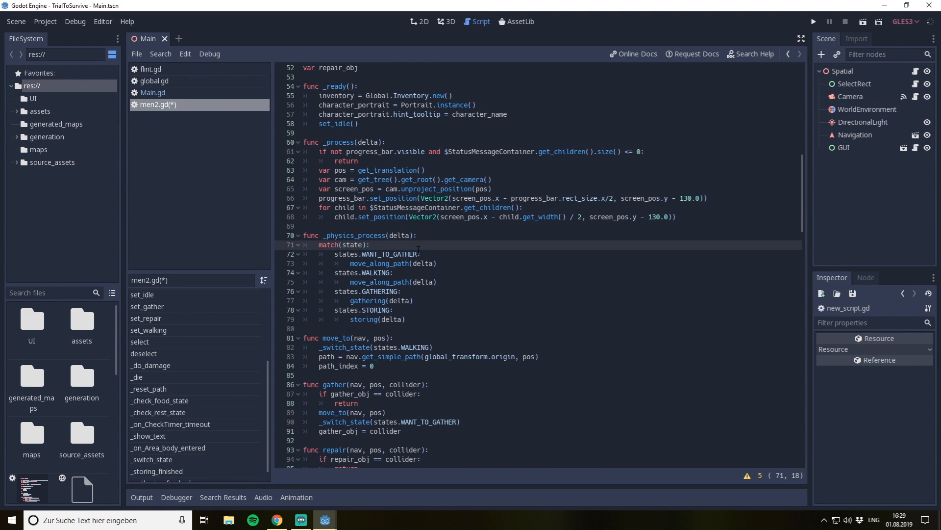
pyautogui.click(371, 248)
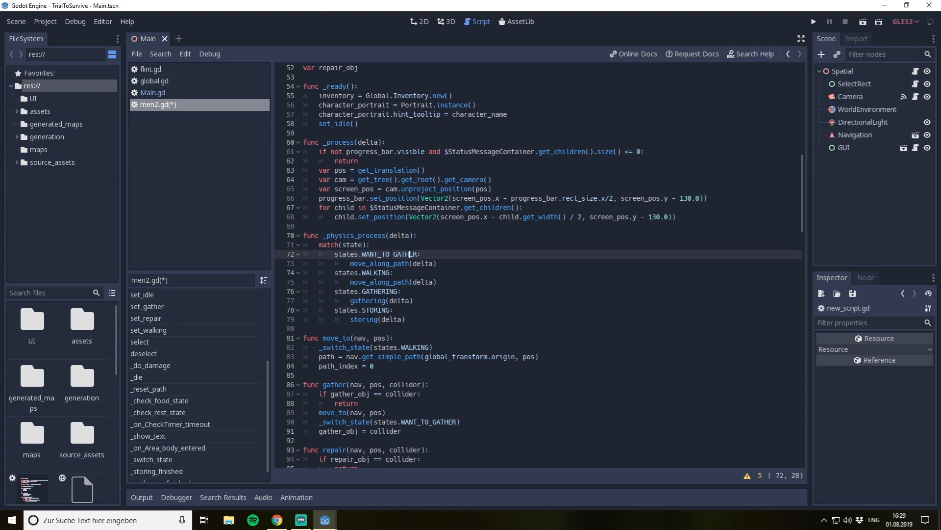
pyautogui.click(388, 244)
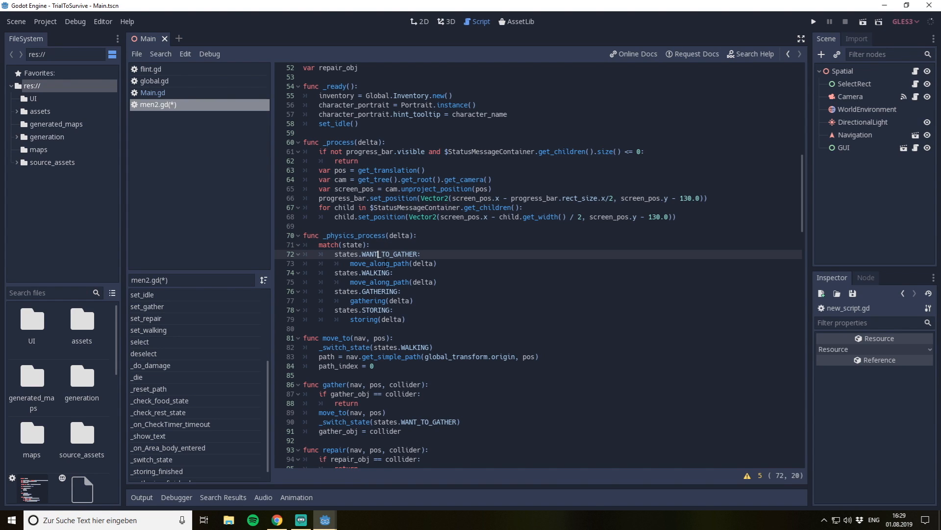
pyautogui.click(372, 273)
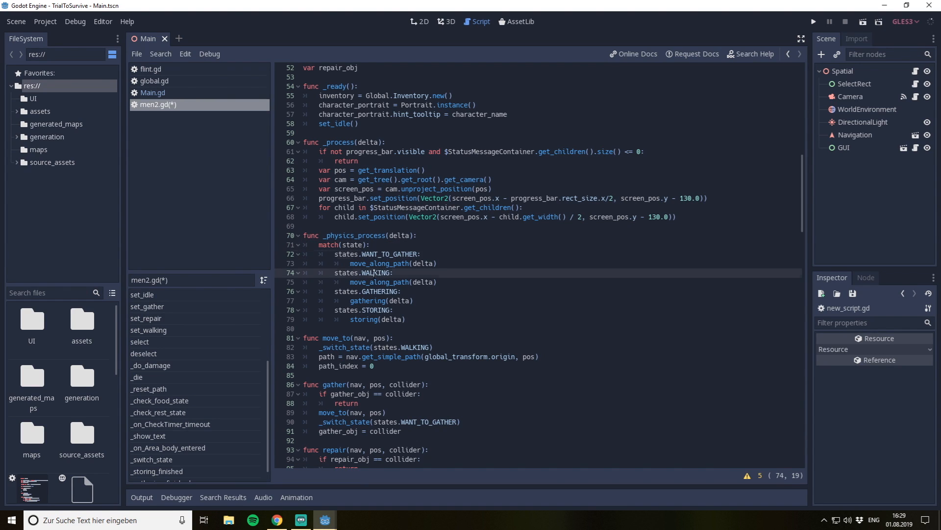
pyautogui.click(371, 300)
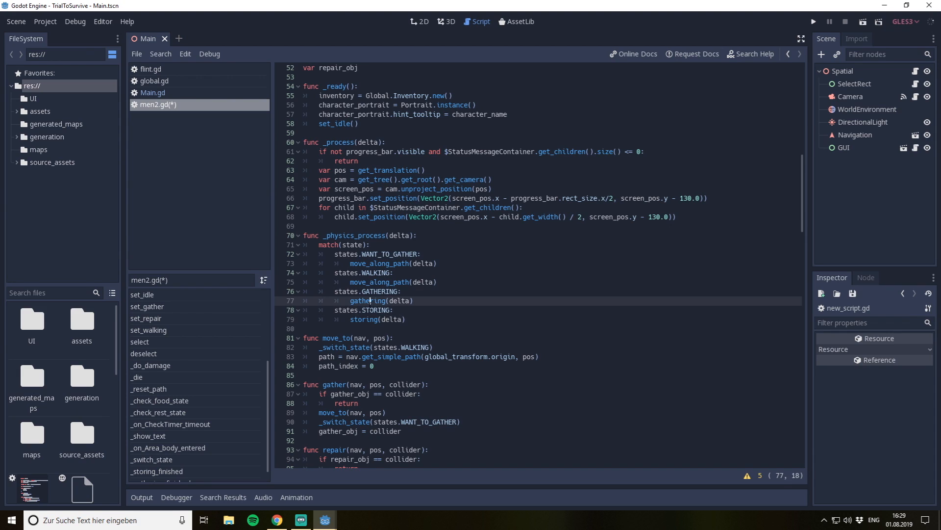
pyautogui.click(425, 282)
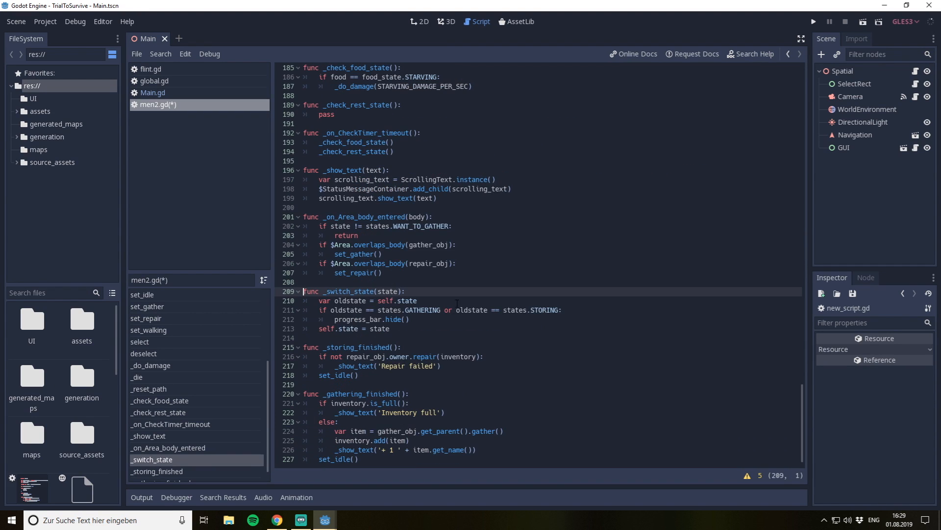
# - Make _switch_state emit state_before_changed with the old state after the assignment
pyautogui.moveTo(303, 291); pyautogui.dragTo(389, 329)
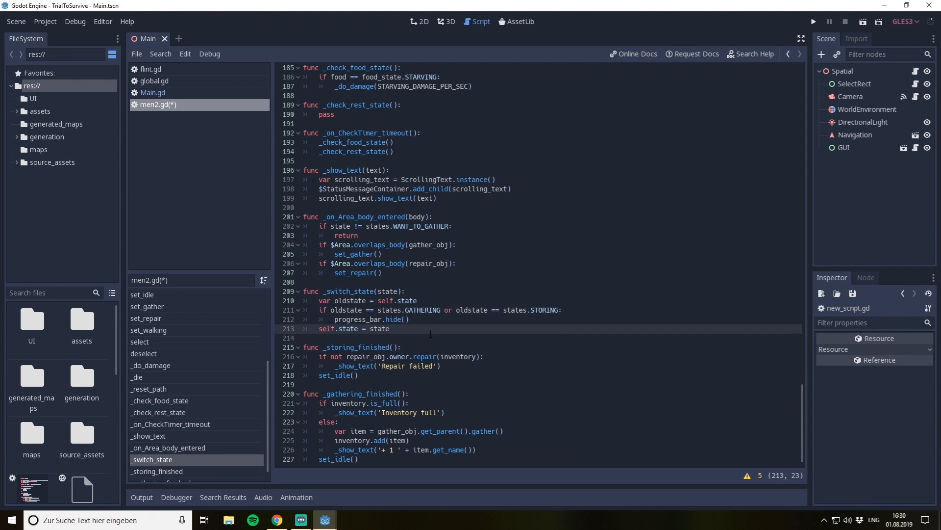
pyautogui.write('emit_signal("state_after_changed')
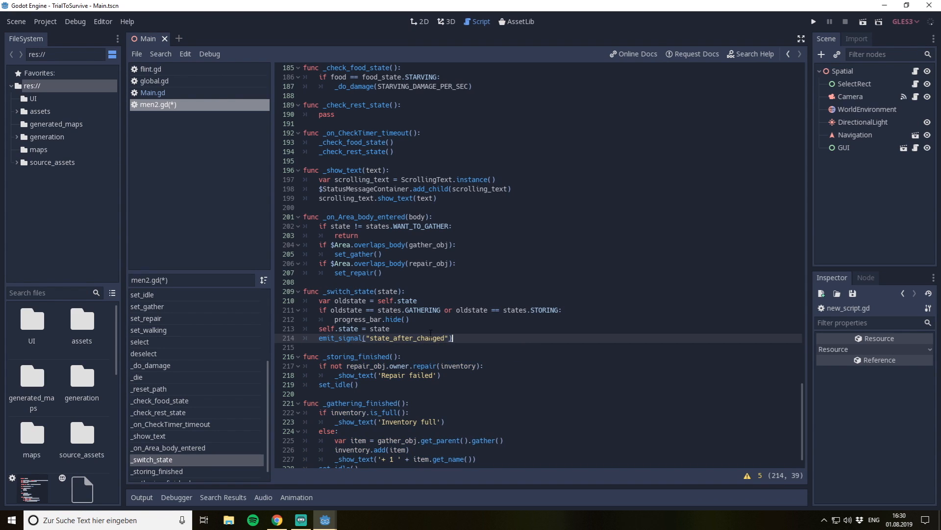
pyautogui.write(', s')
pyautogui.write('emit_signal("s')
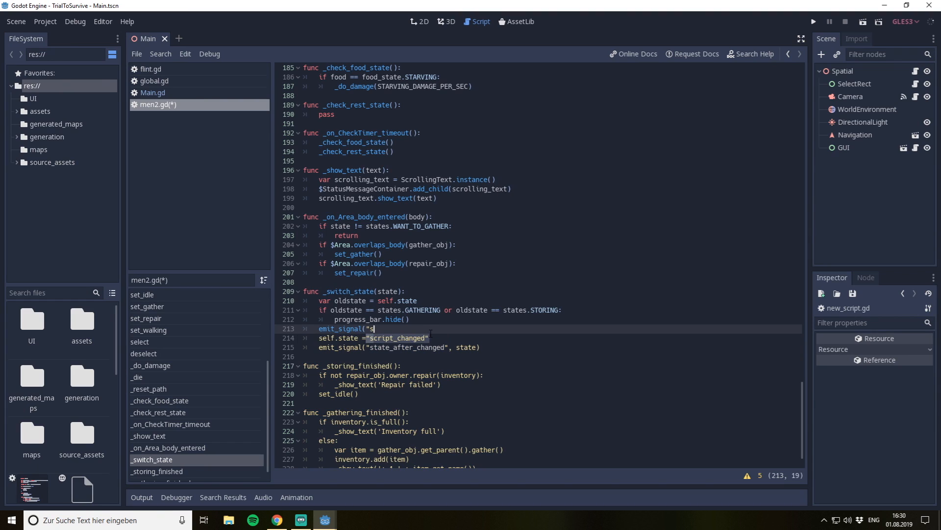
pyautogui.write('tate_before_changed",')
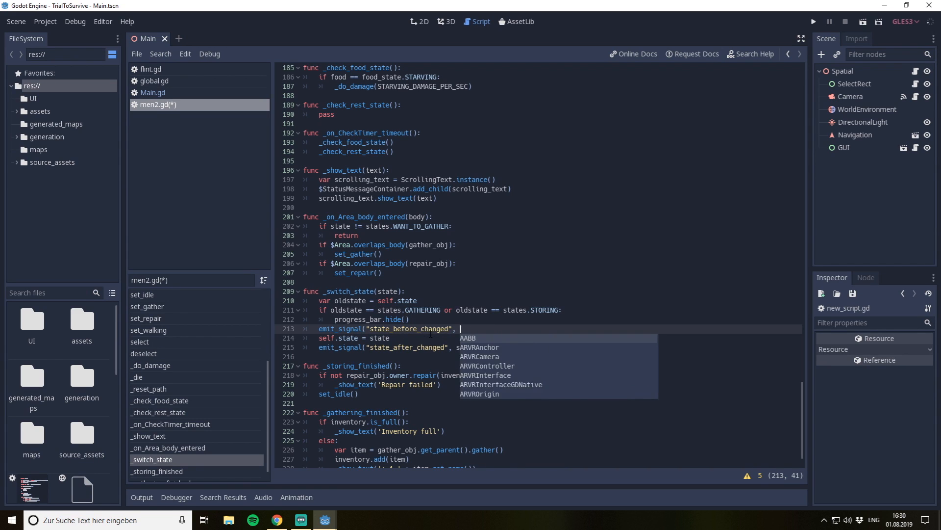
pyautogui.write('oldstate)')
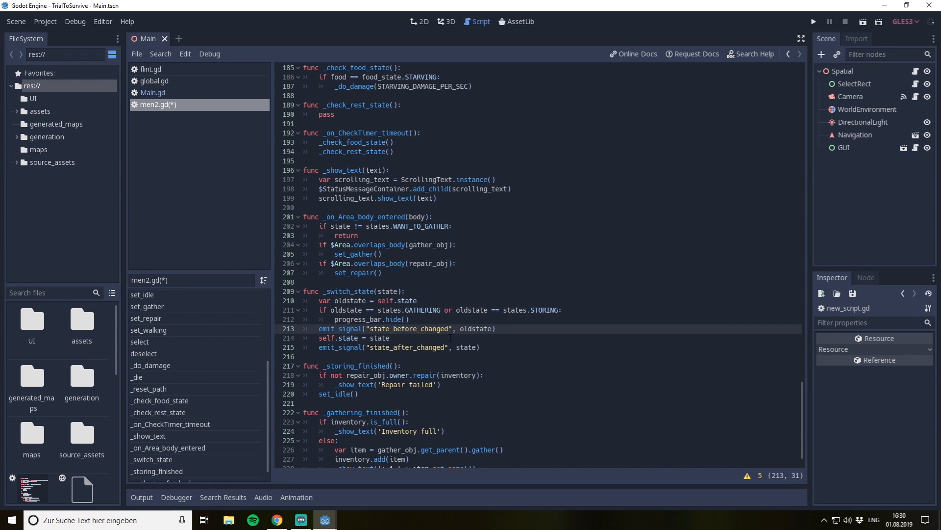
# - Start new_script.gd for sketching a MoveState class with update and enter
pyautogui.click(425, 347)
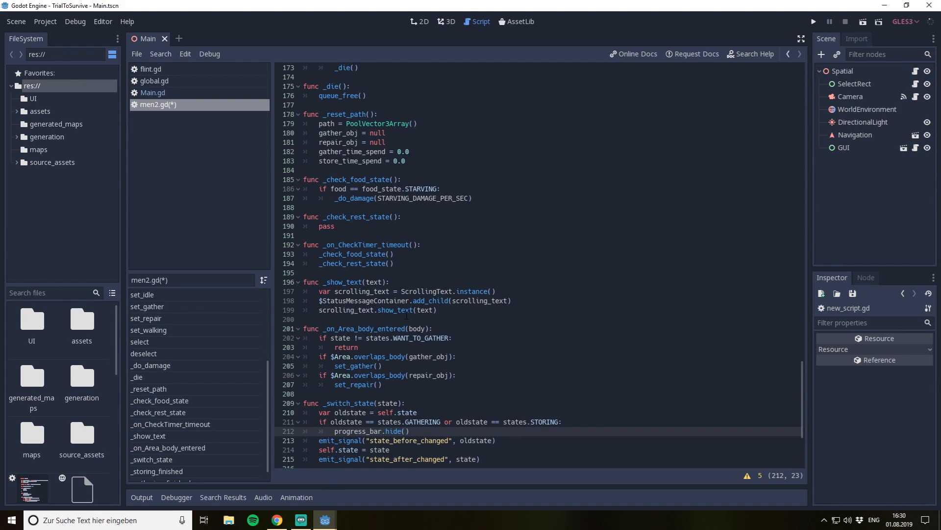
pyautogui.moveTo(177, 334)
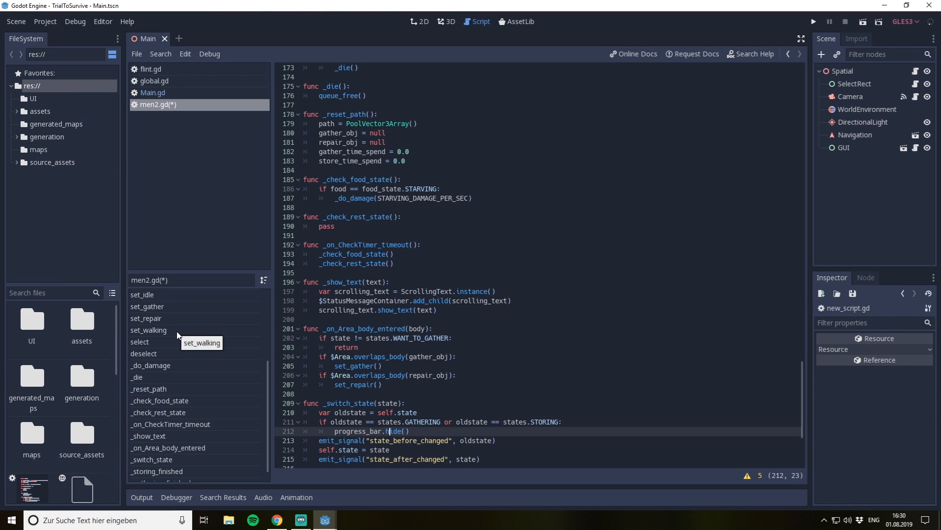
pyautogui.scroll(-3)
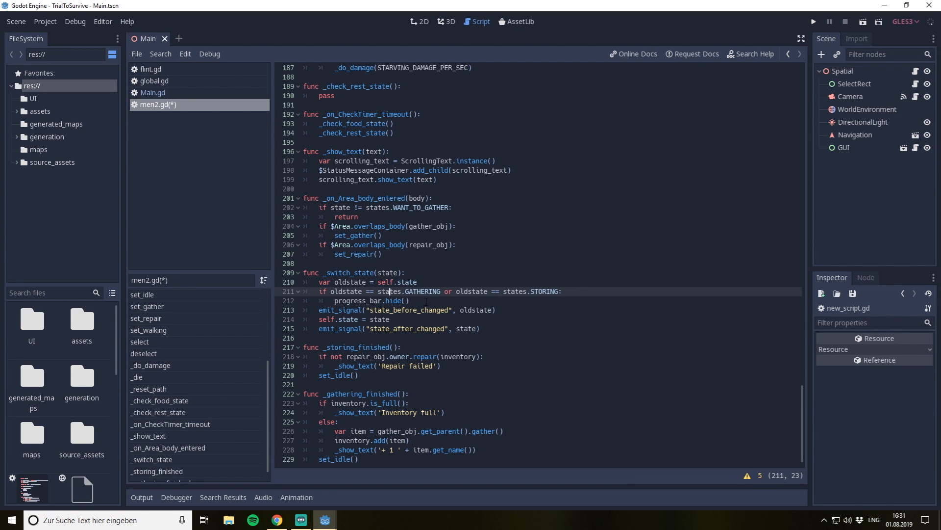
pyautogui.click(157, 295)
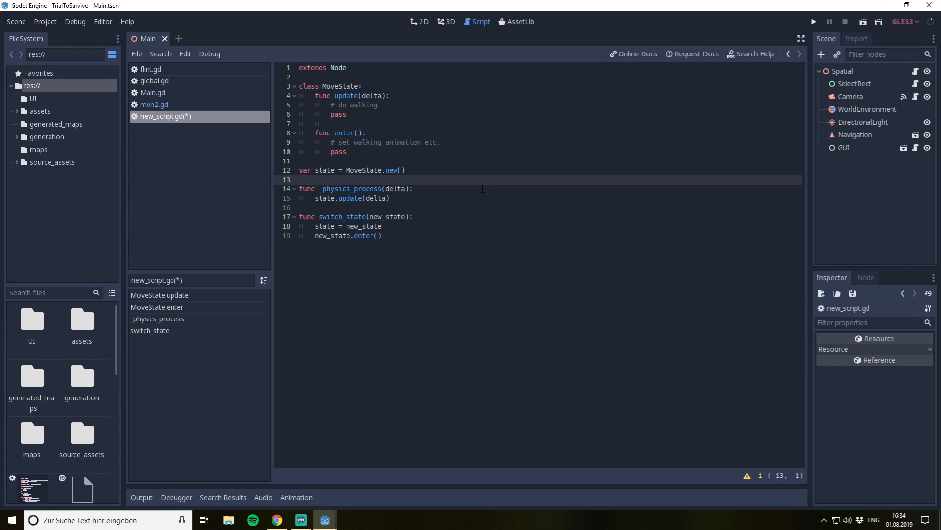
# - Review state.update, the walking comment and enter call, then pick the spot for AttackState
pyautogui.click(300, 180)
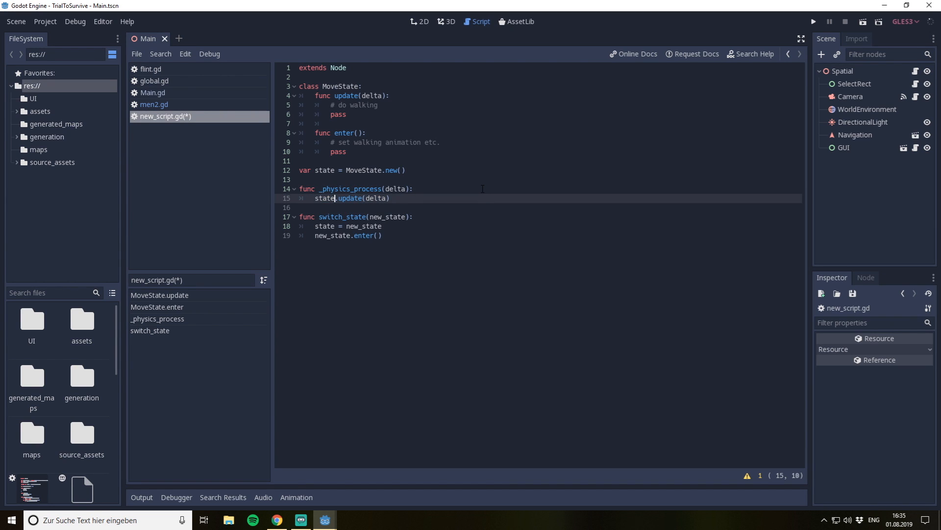
pyautogui.doubleClick(373, 198)
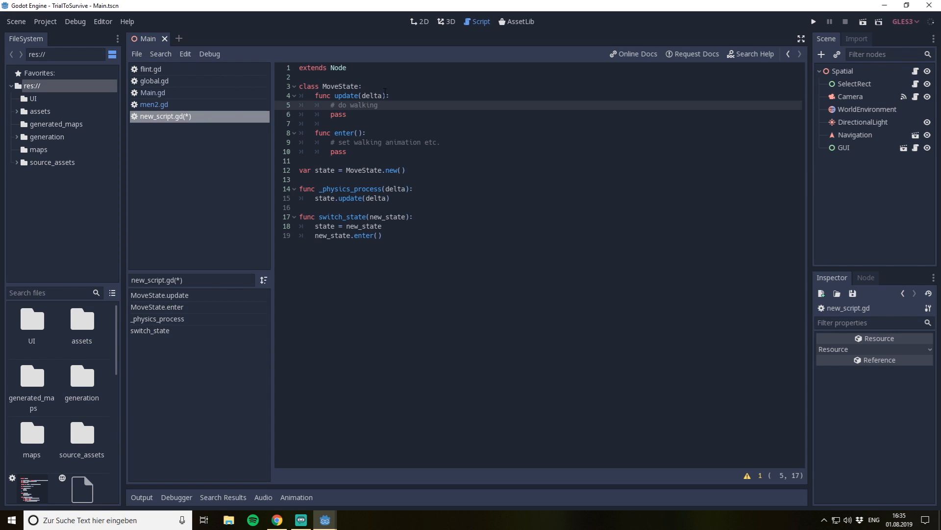
pyautogui.doubleClick(340, 215)
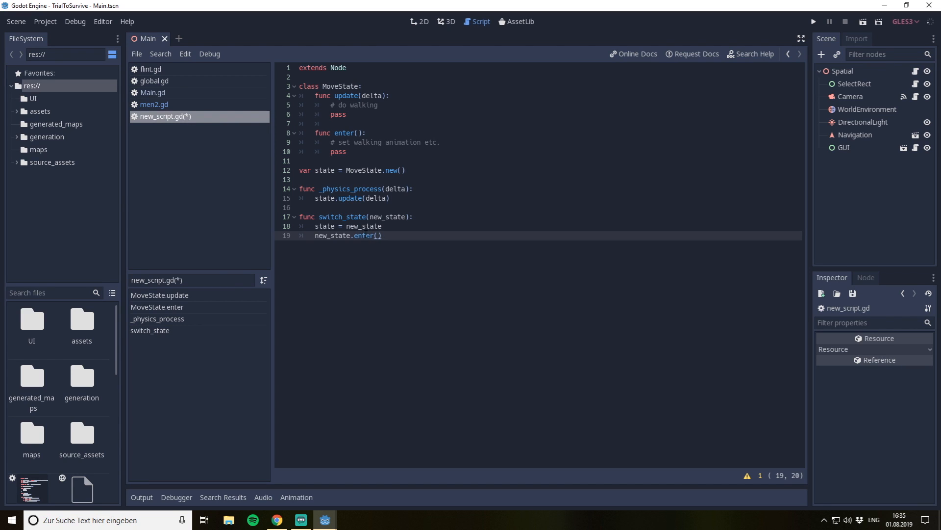
pyautogui.click(373, 236)
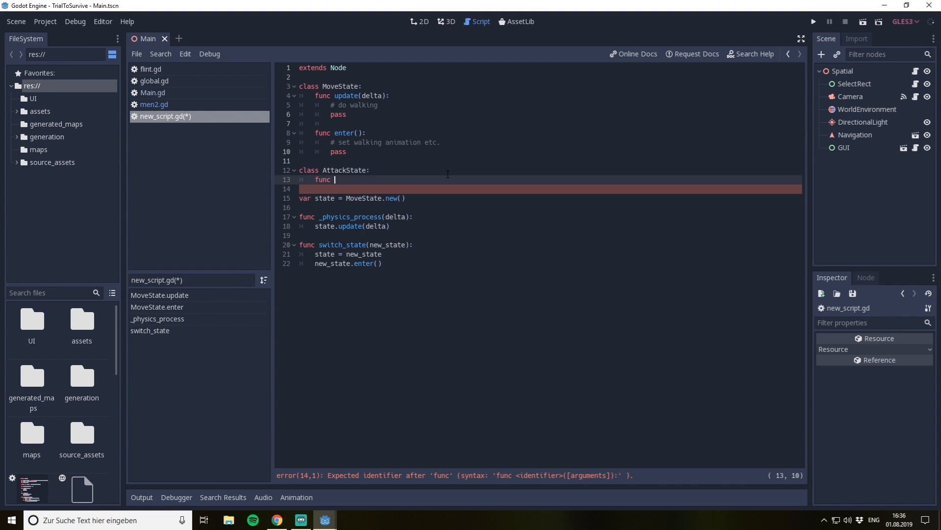
# - Write AttackState's func update(delta) with a '# do attacking' placeholder
pyautogui.write('upda')
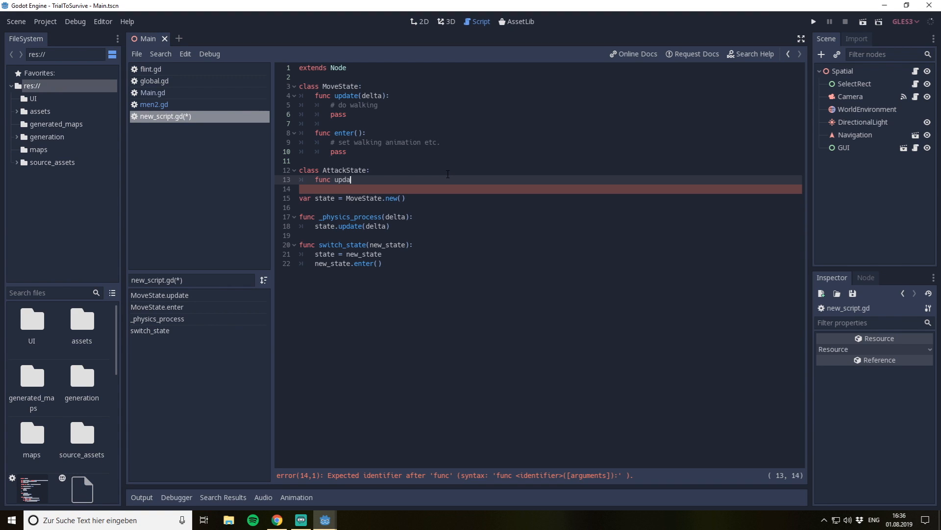
pyautogui.write('te(delta):')
pyautogui.click(548, 188)
pyautogui.write('# do')
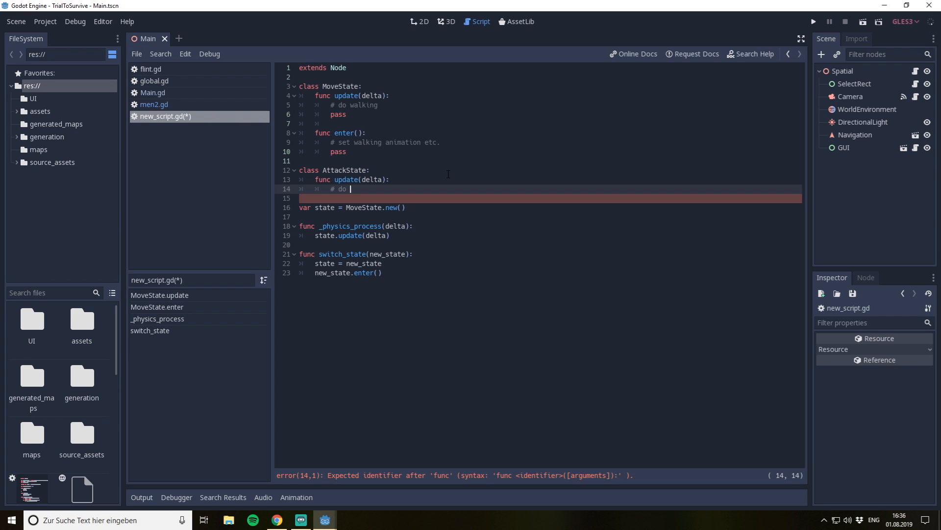
pyautogui.write('attacking')
pyautogui.write('# set basic start animation etc.')
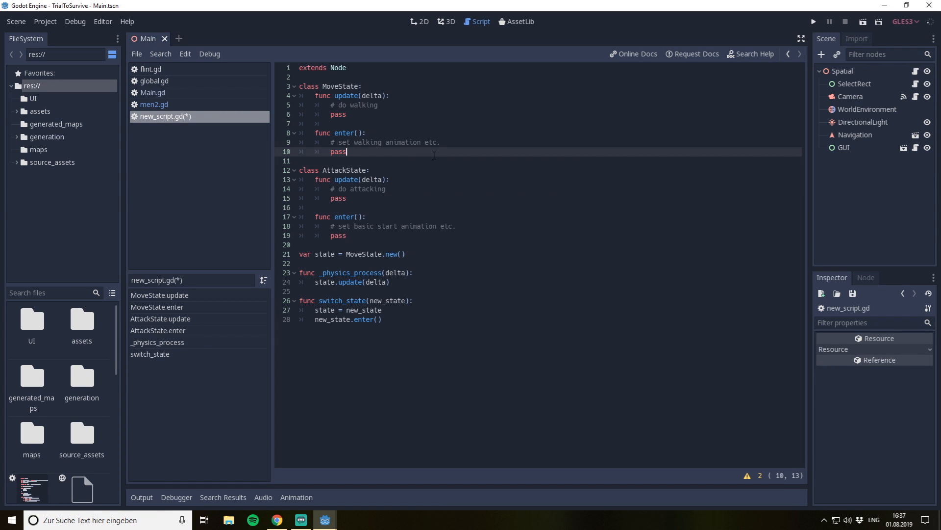
# - Add func exit() and comment MoveState's exit '# called when exiting the state'
pyautogui.write('f')
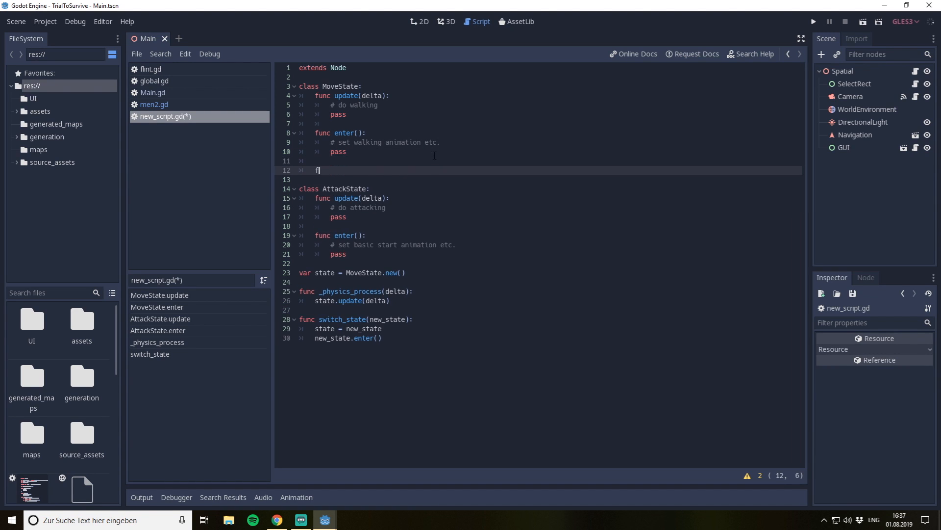
pyautogui.write('unc exit():')
pyautogui.write('state.exit()')
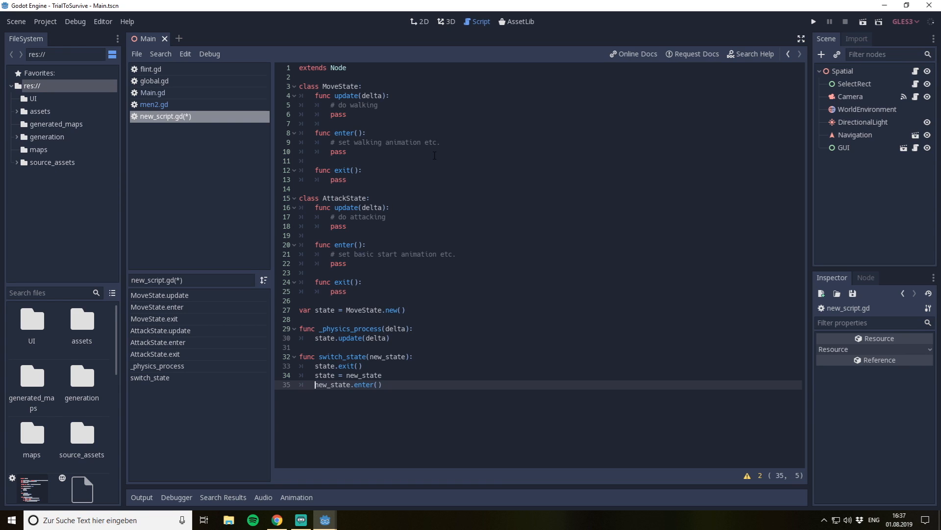
pyautogui.click(373, 384)
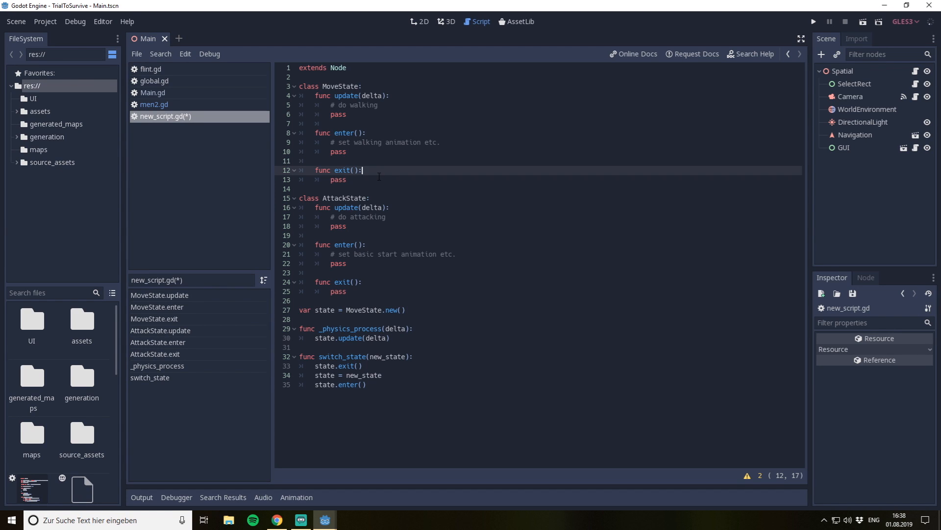
pyautogui.write('# called when exis')
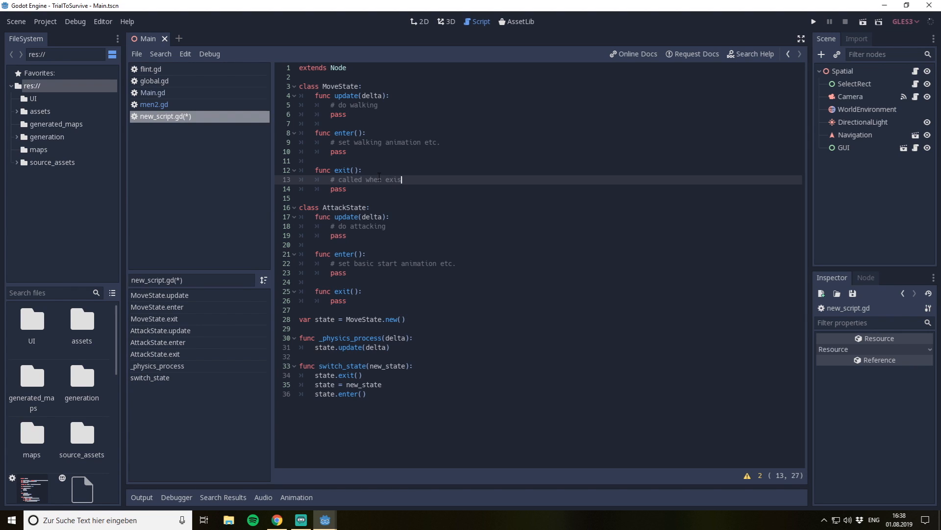
pyautogui.write('ting')
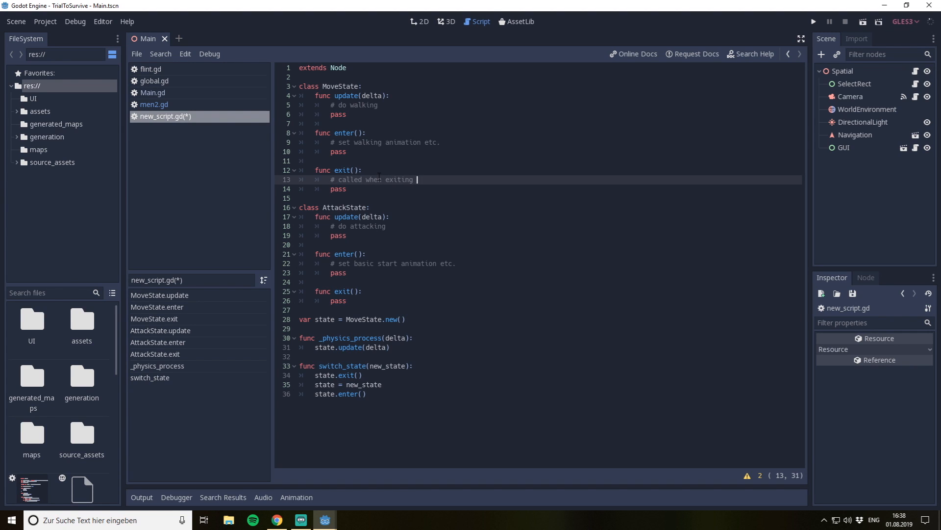
pyautogui.write('the state')
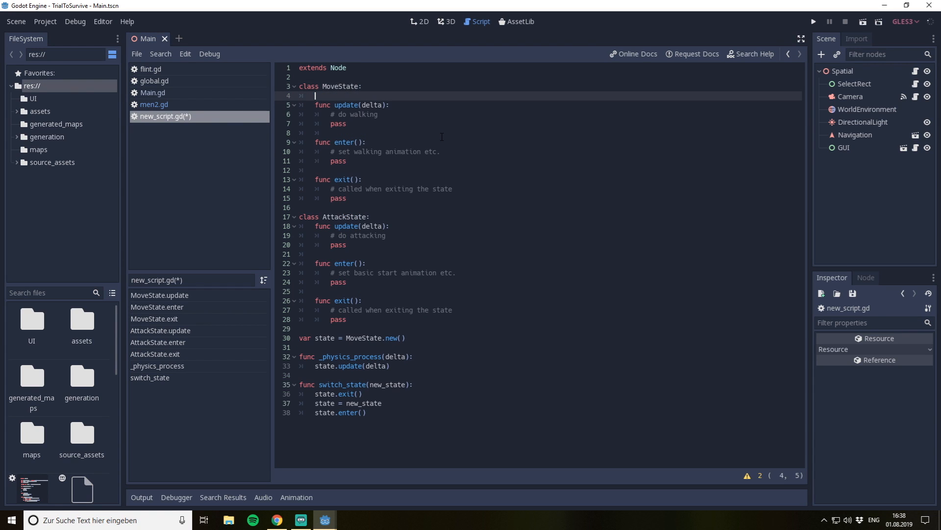
# - Add func handle_ to the states and _unhandled_input(event) calling state.handle_input()
pyautogui.write('func handle_input():')
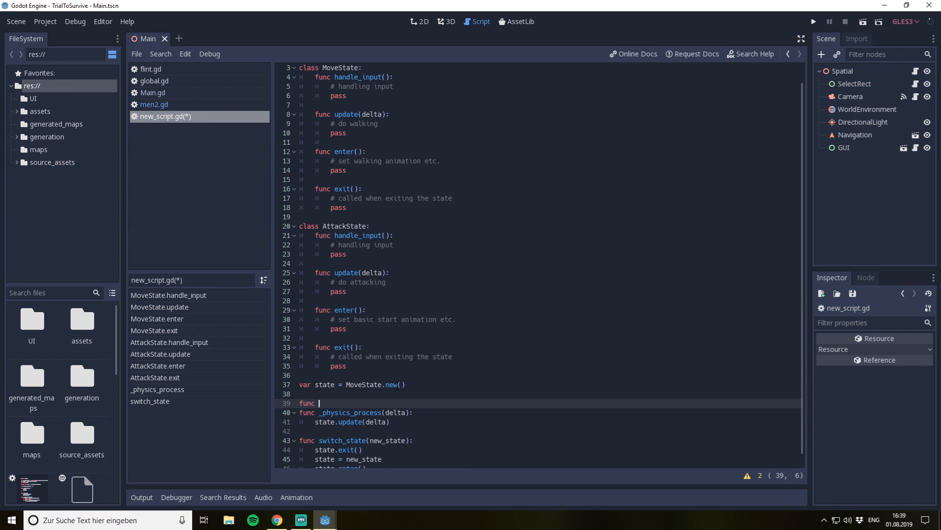
pyautogui.write('_unhandled_input(event):')
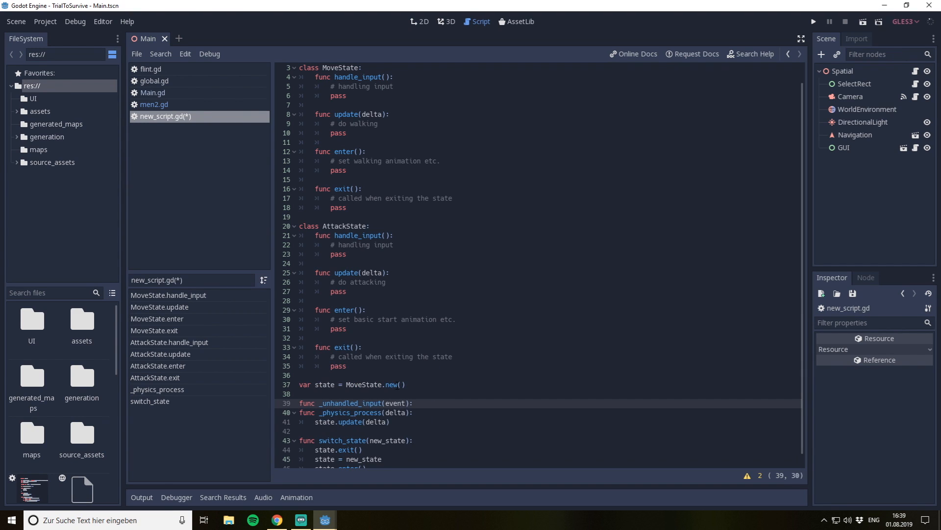
pyautogui.write('state')
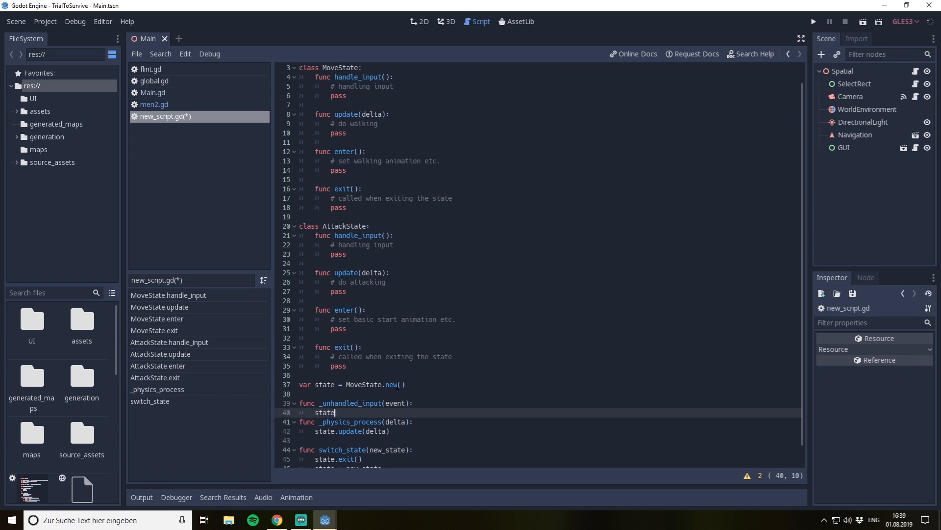
pyautogui.write('.handle_input()')
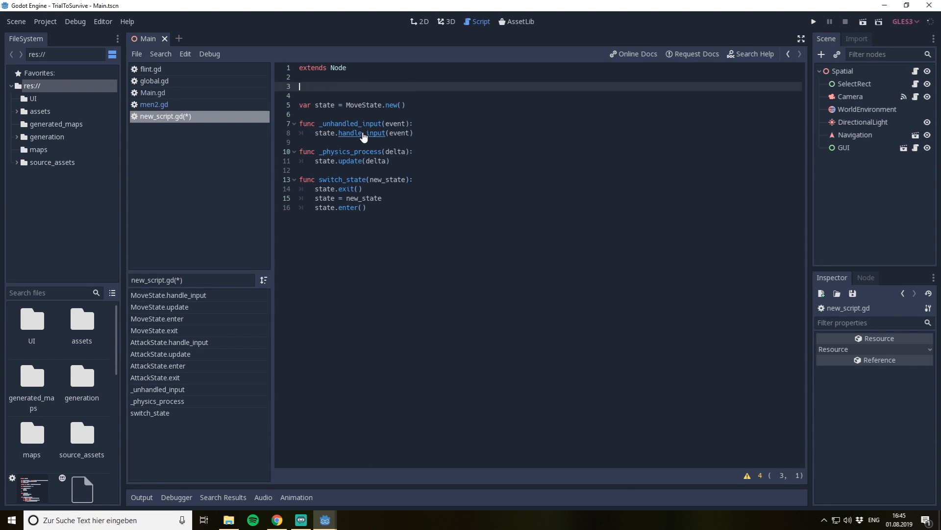
# - Delete the leftover blank line, then review the physics process, handle_input and enter calls
pyautogui.press('Backspace')
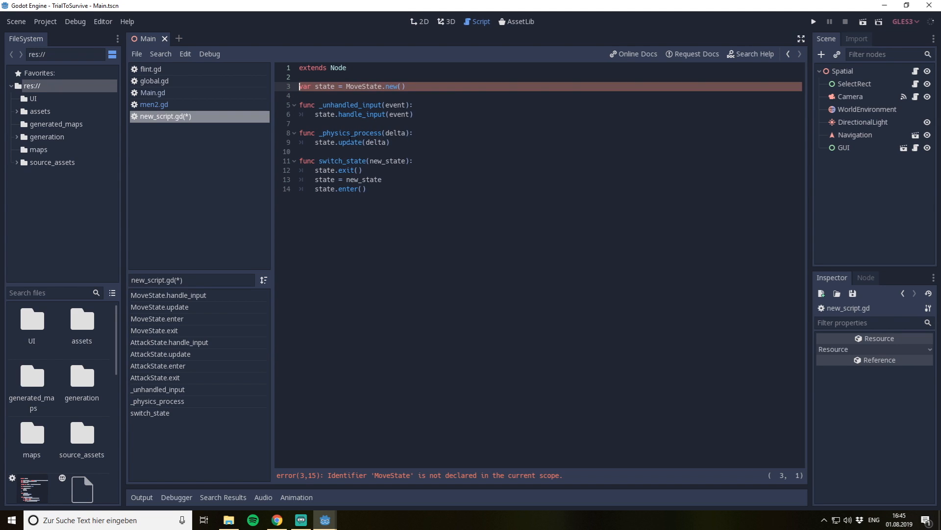
pyautogui.click(357, 132)
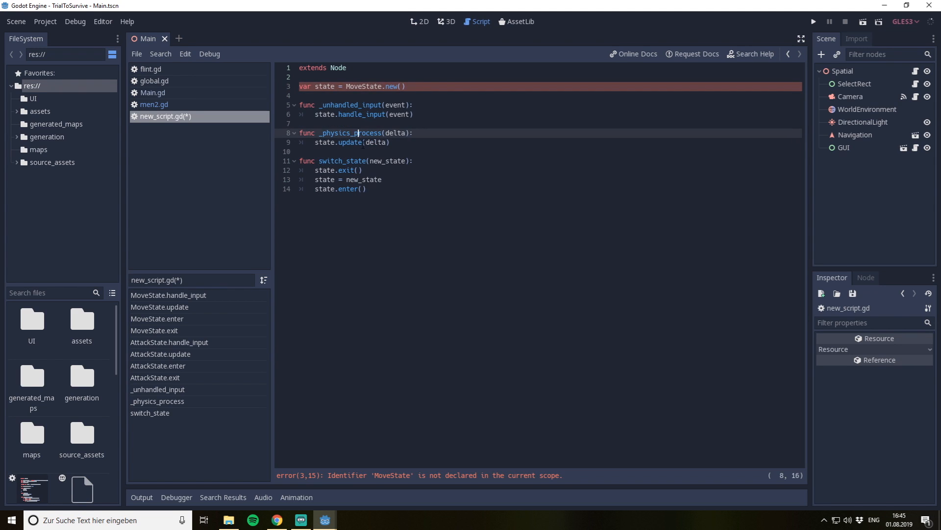
pyautogui.doubleClick(358, 114)
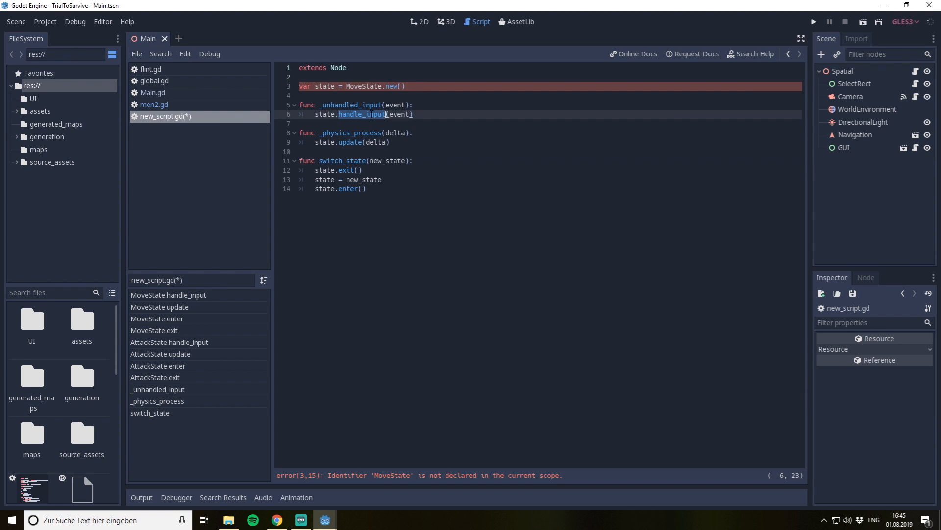
pyautogui.click(367, 188)
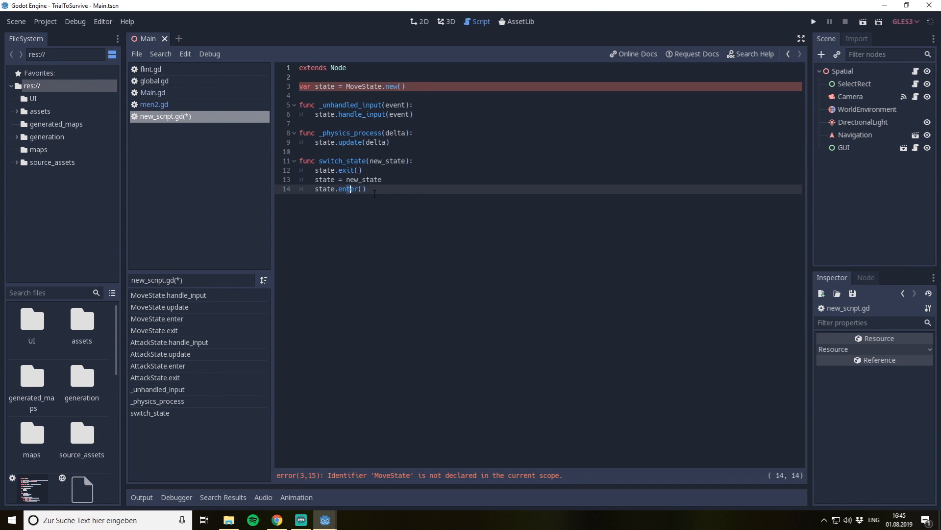